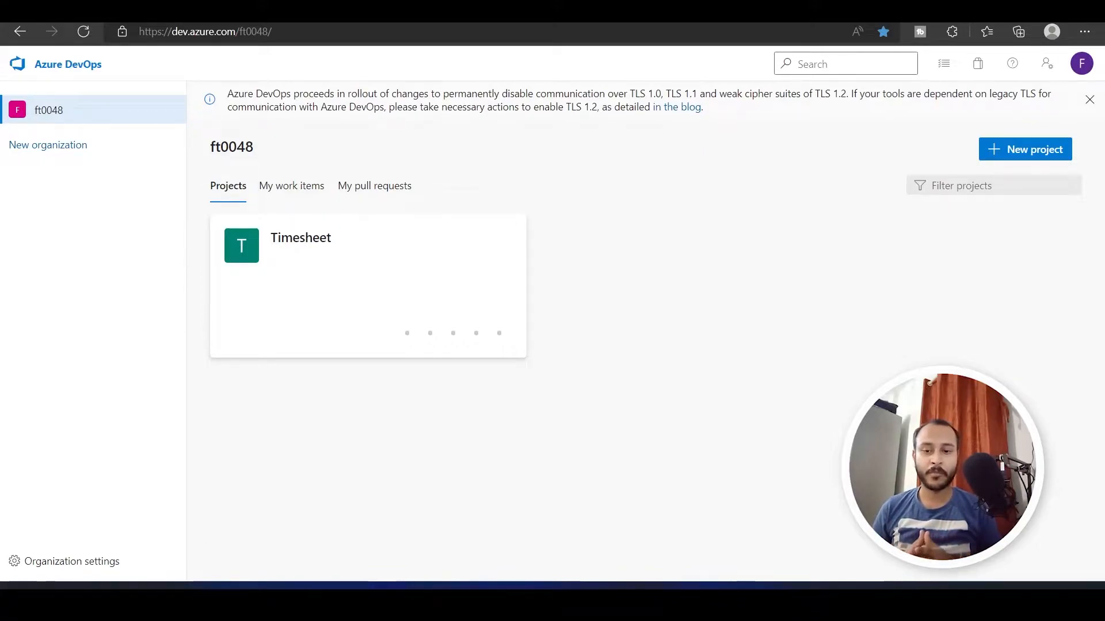
mouse_move(626, 196)
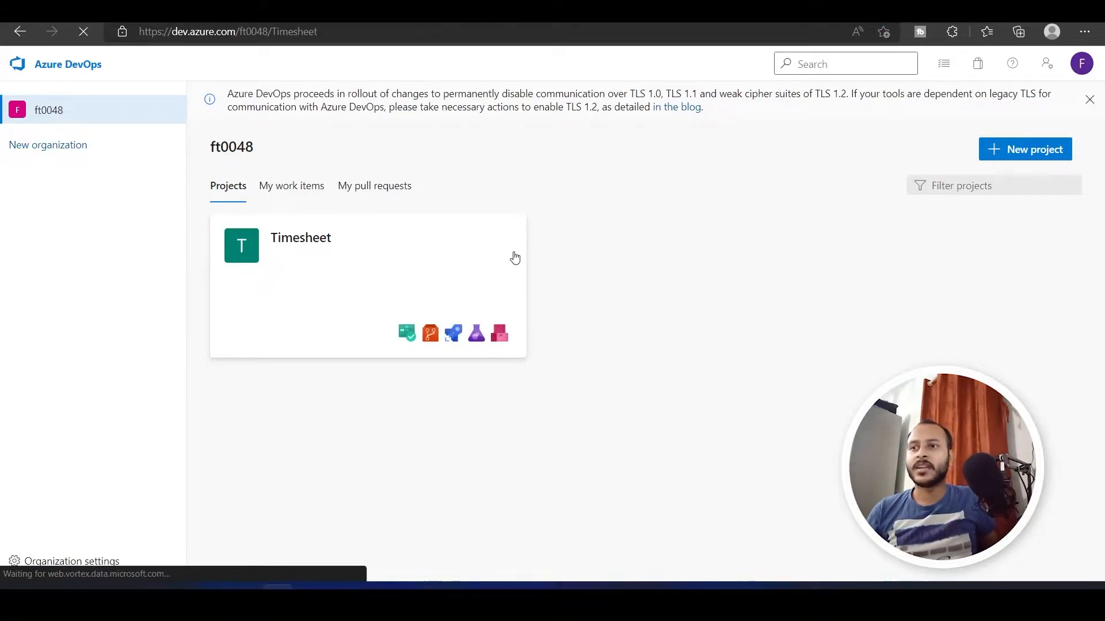
Open the Timesheet project and its empty Pipelines page
click(300, 238)
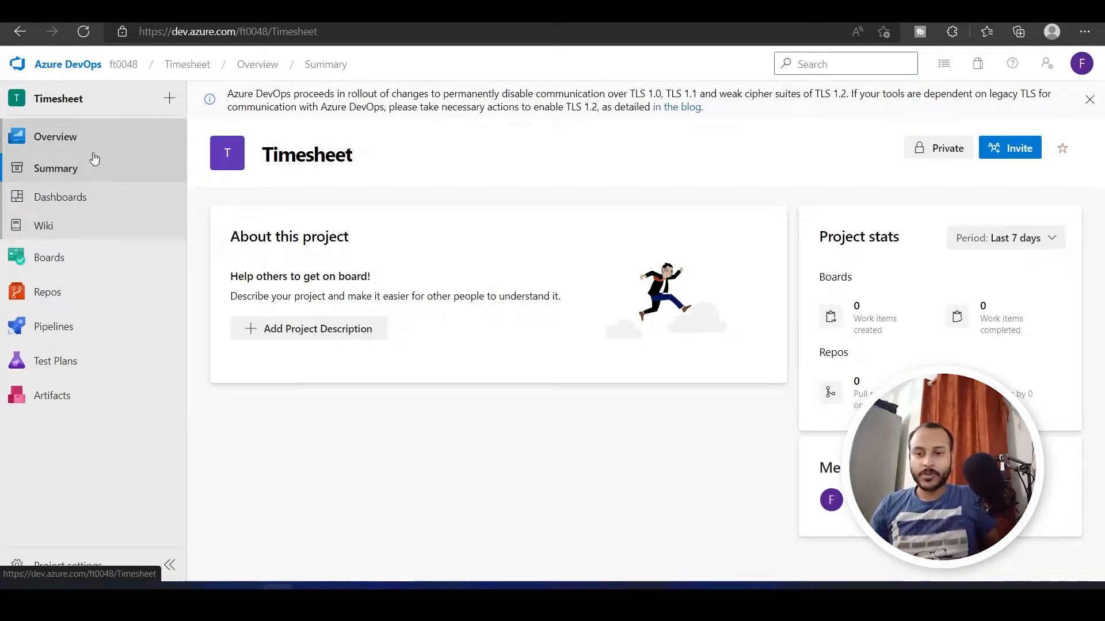
click(53, 326)
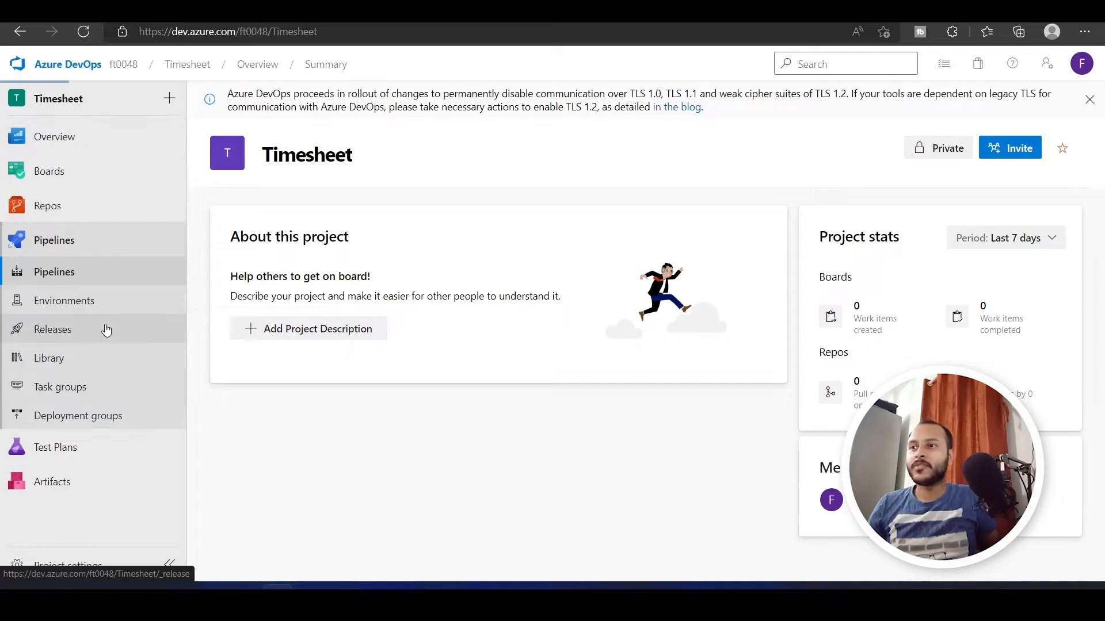
click(54, 272)
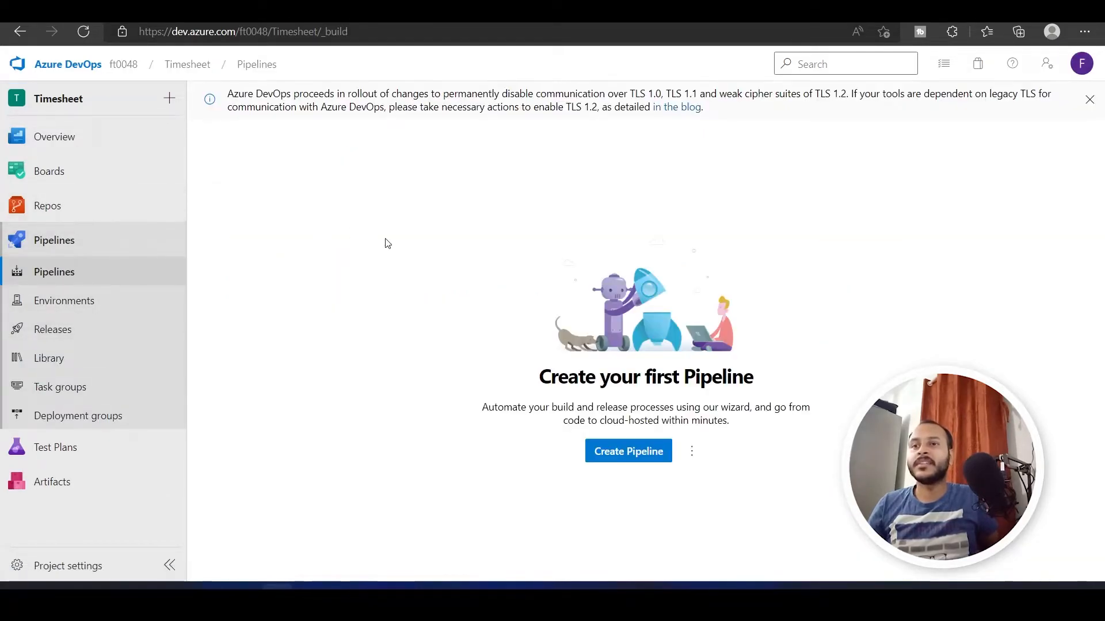
mouse_move(584, 372)
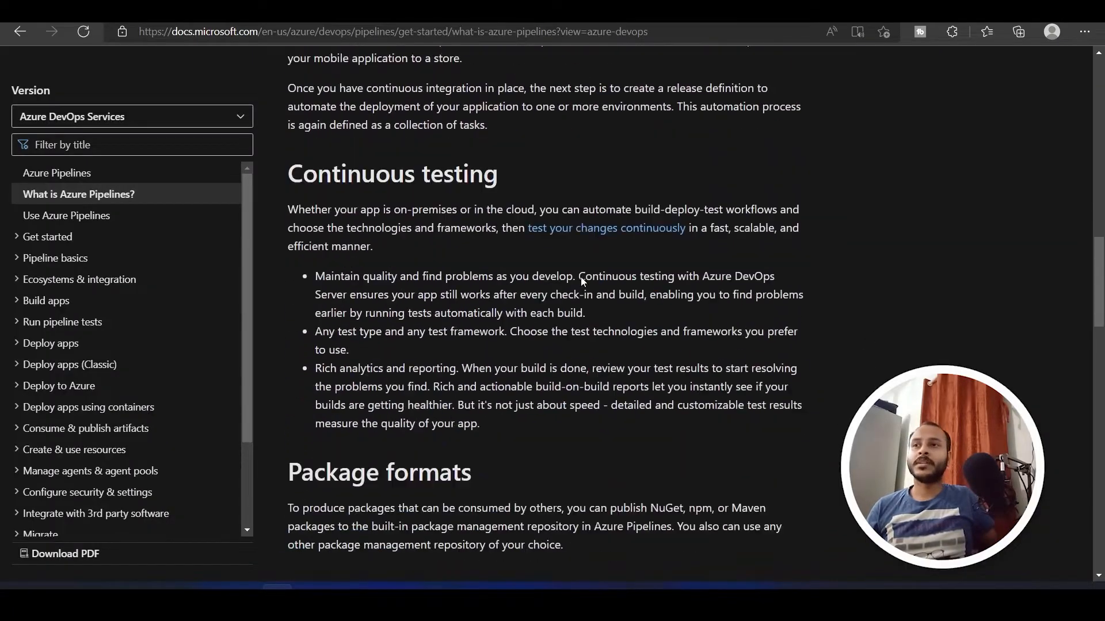
Read through the What is Azure Pipelines? article, including pricing notes
scroll(down, 3)
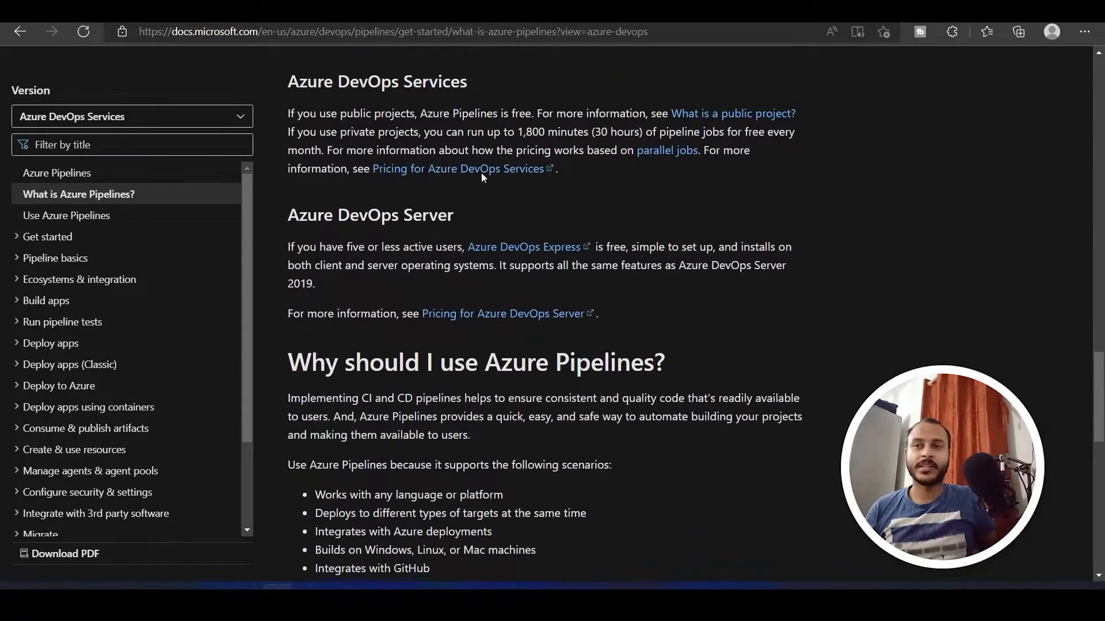
scroll(down, 3)
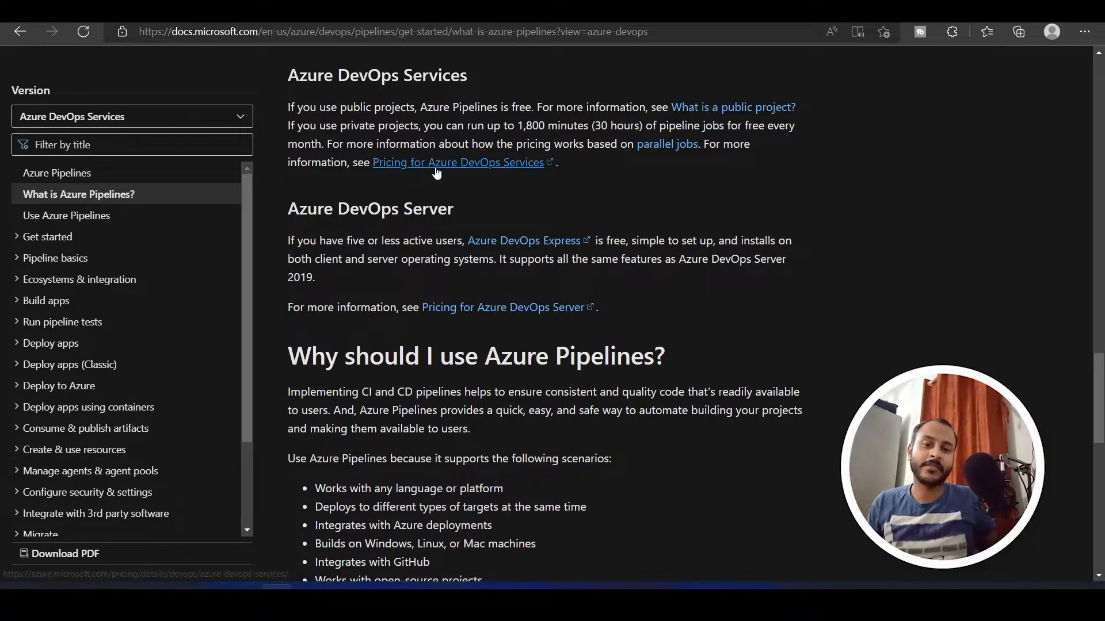
scroll(down, 3)
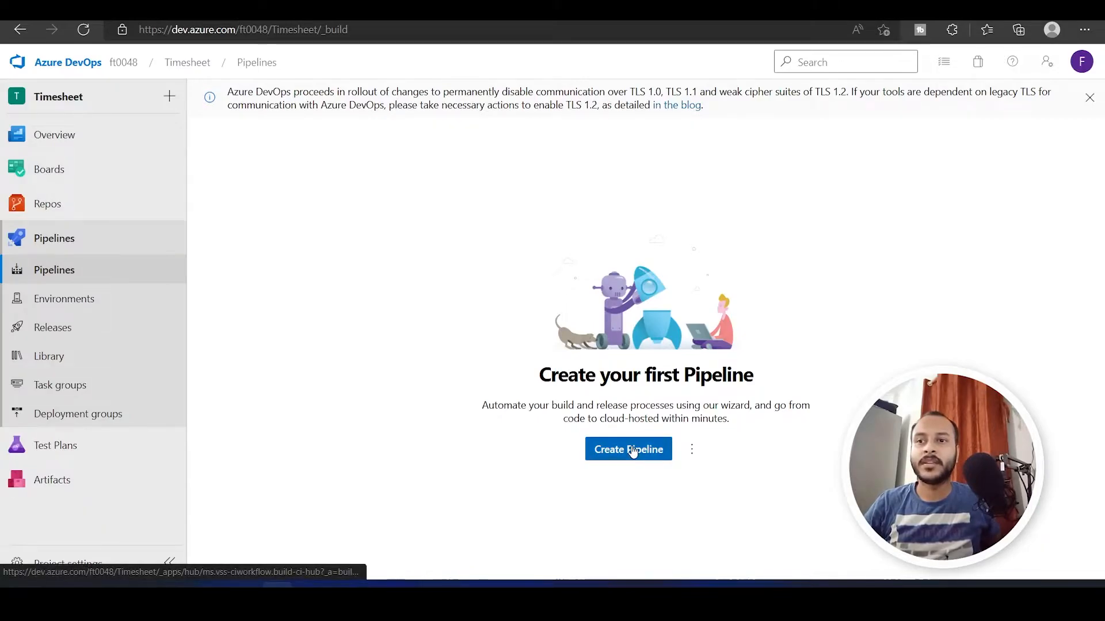
Create a new pipeline using the classic editor instead of YAML
click(628, 449)
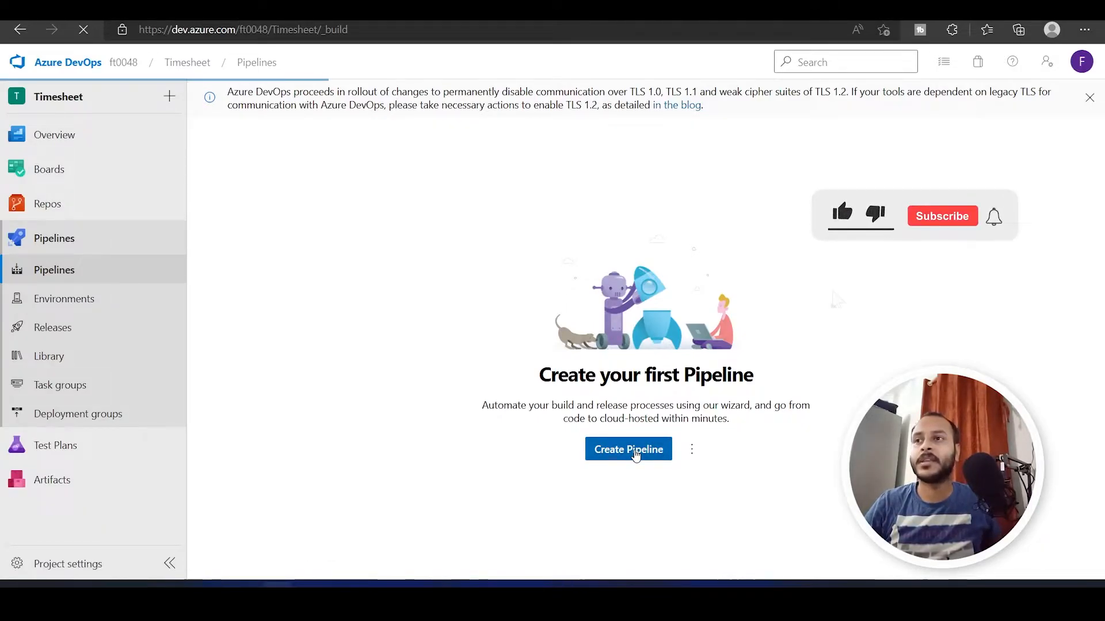
click(628, 449)
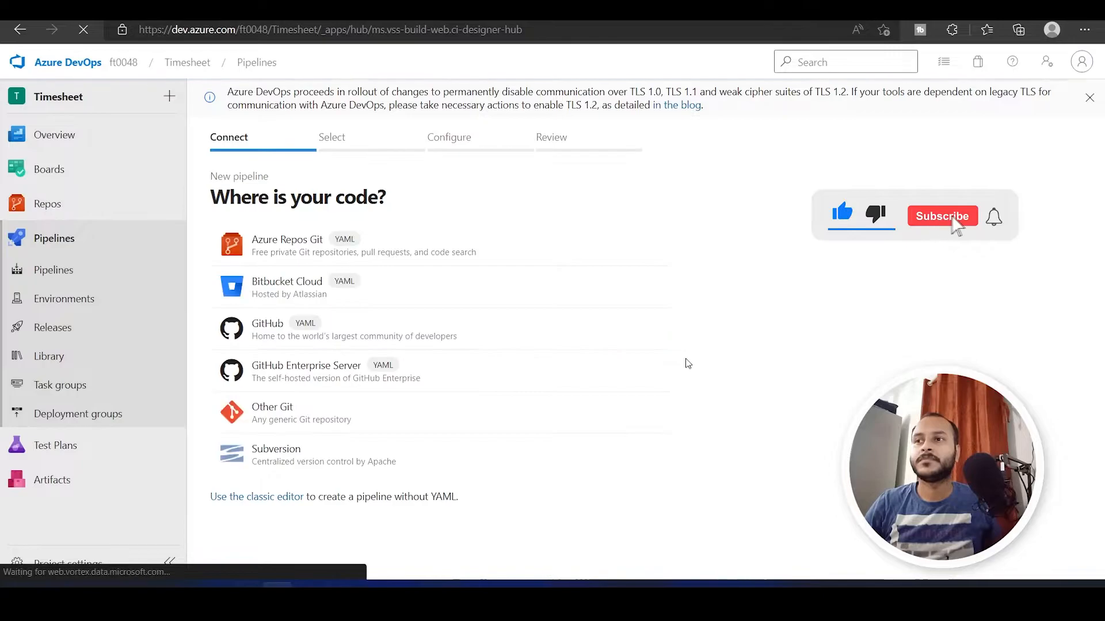
click(942, 216)
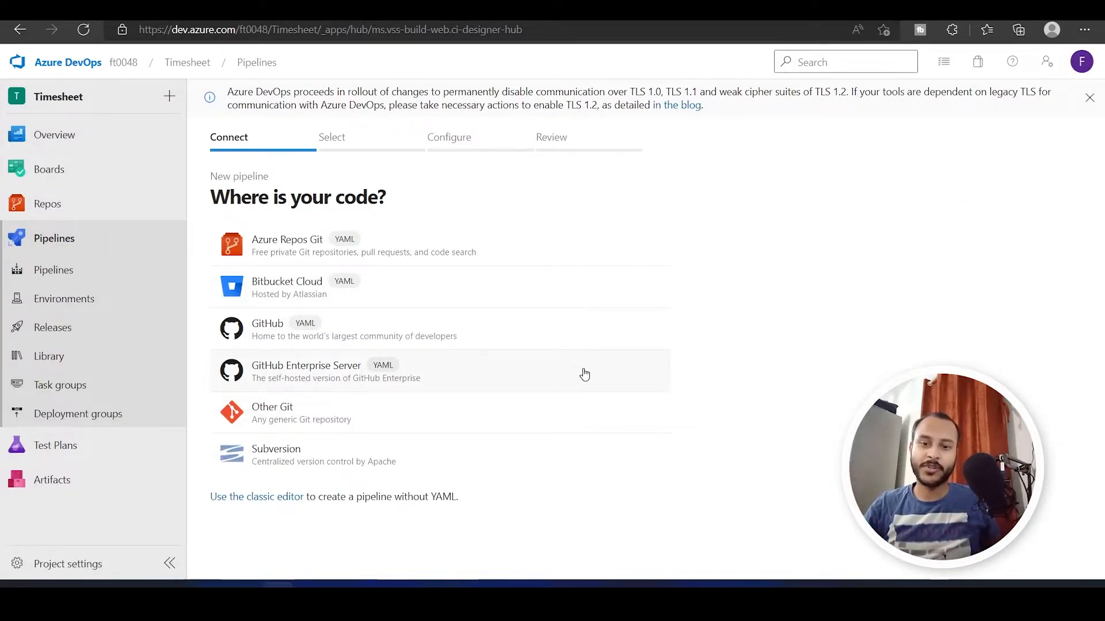
mouse_move(490, 428)
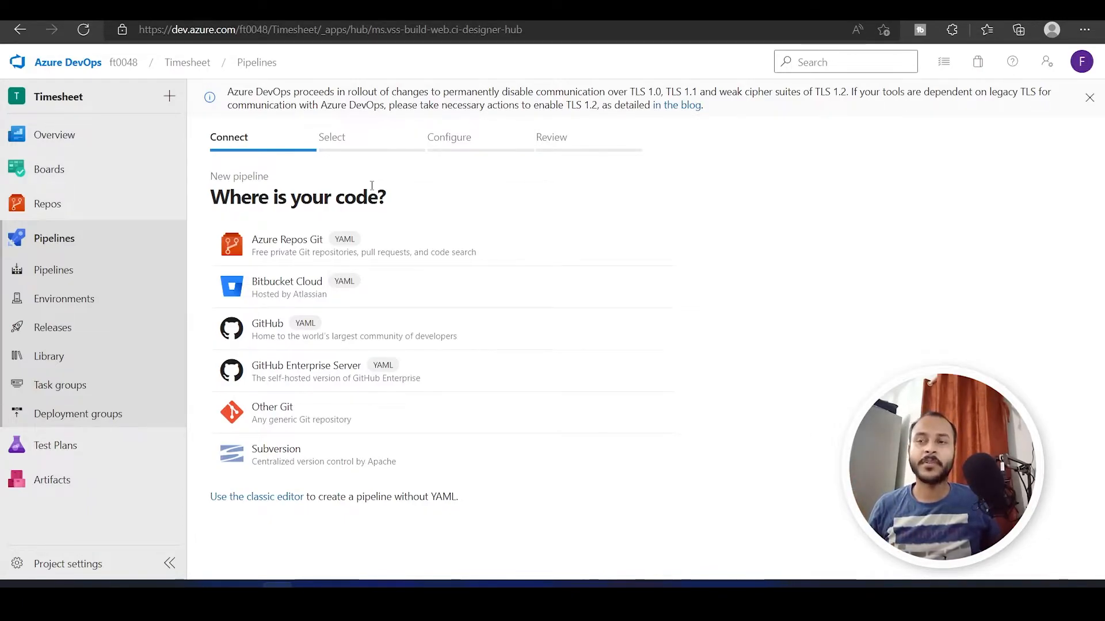
mouse_move(280, 501)
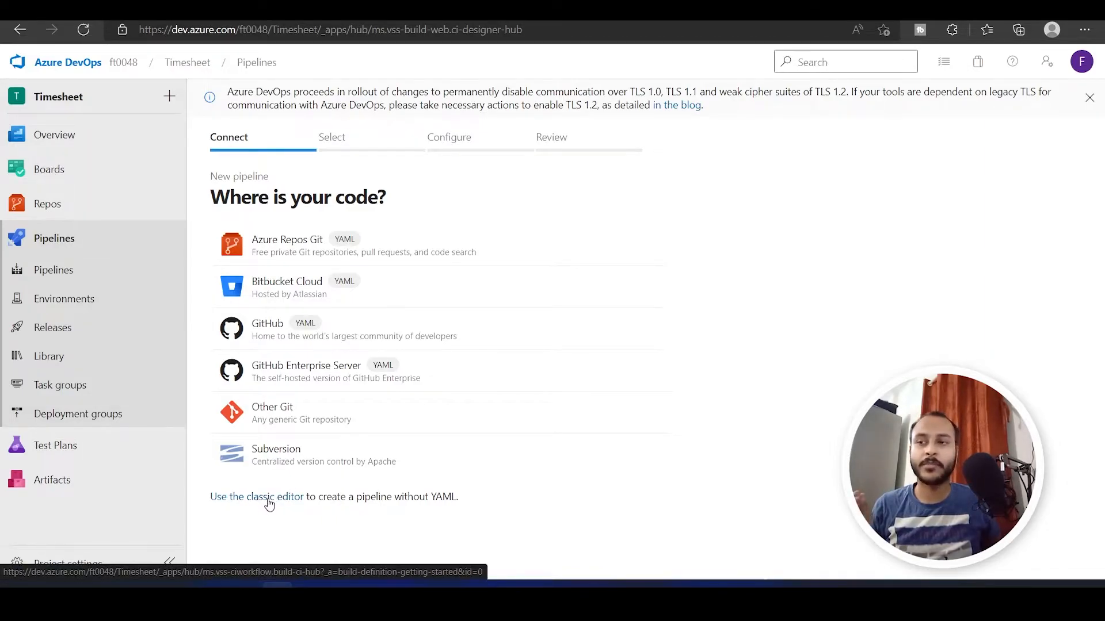
click(268, 496)
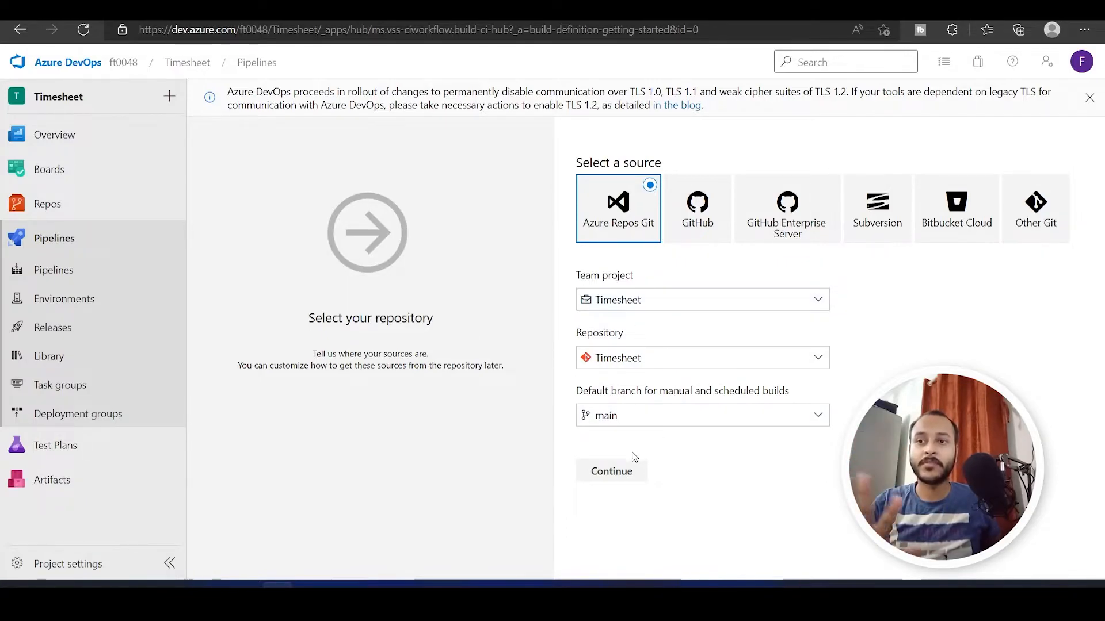
Accept the Timesheet repo's main branch and apply the ASP.NET Core template
click(611, 472)
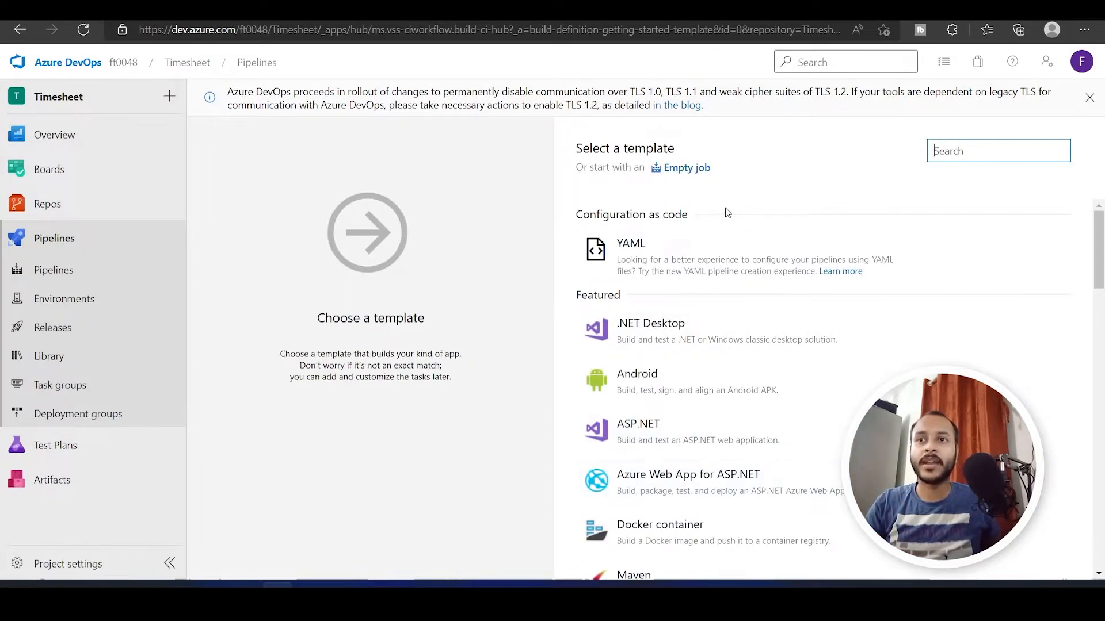
scroll(down, 3)
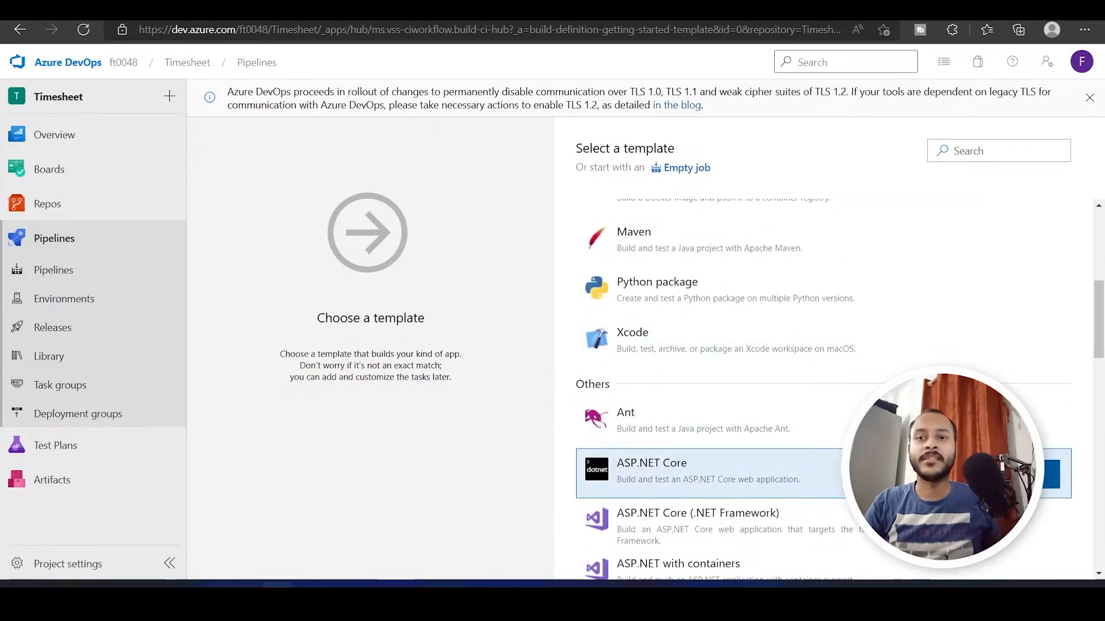
click(651, 463)
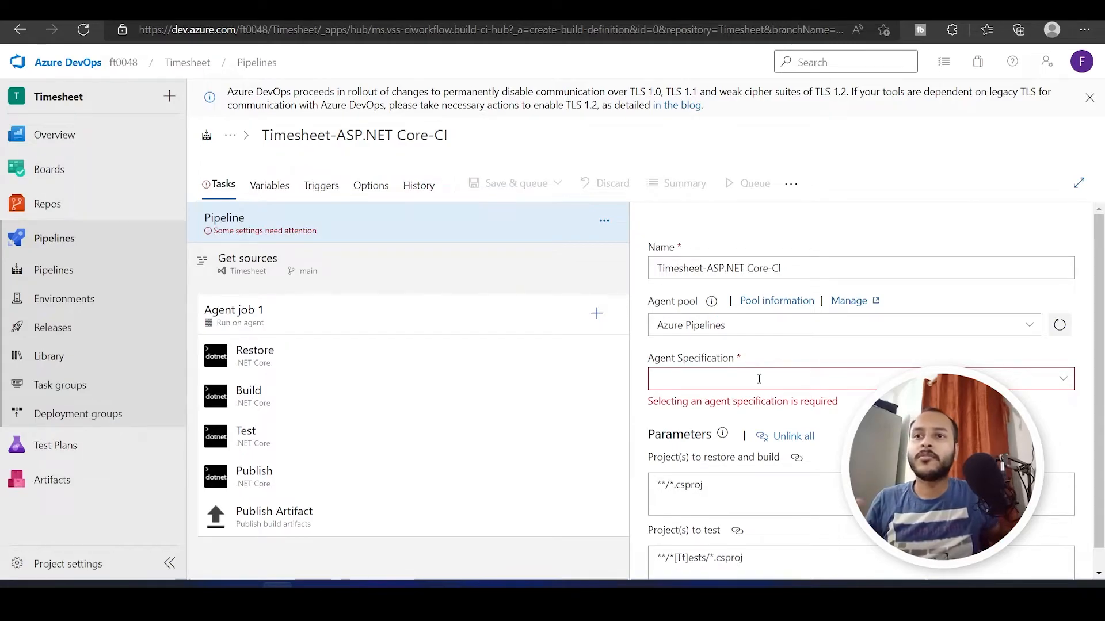
mouse_move(399, 349)
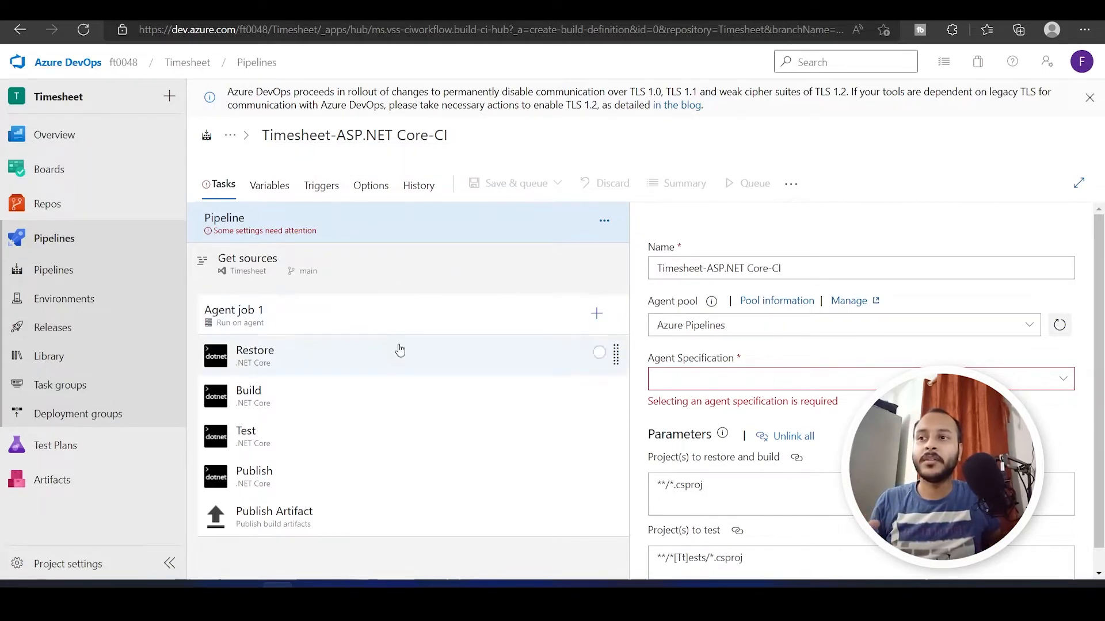
mouse_move(339, 285)
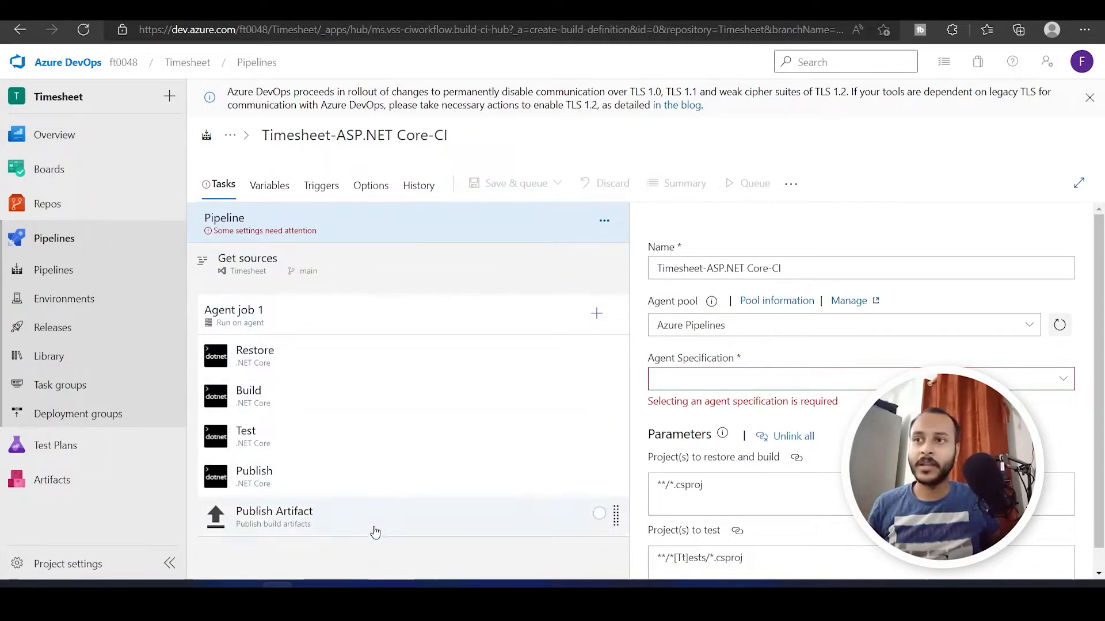
Rename the pipeline title to 'net build'
double_click(354, 135)
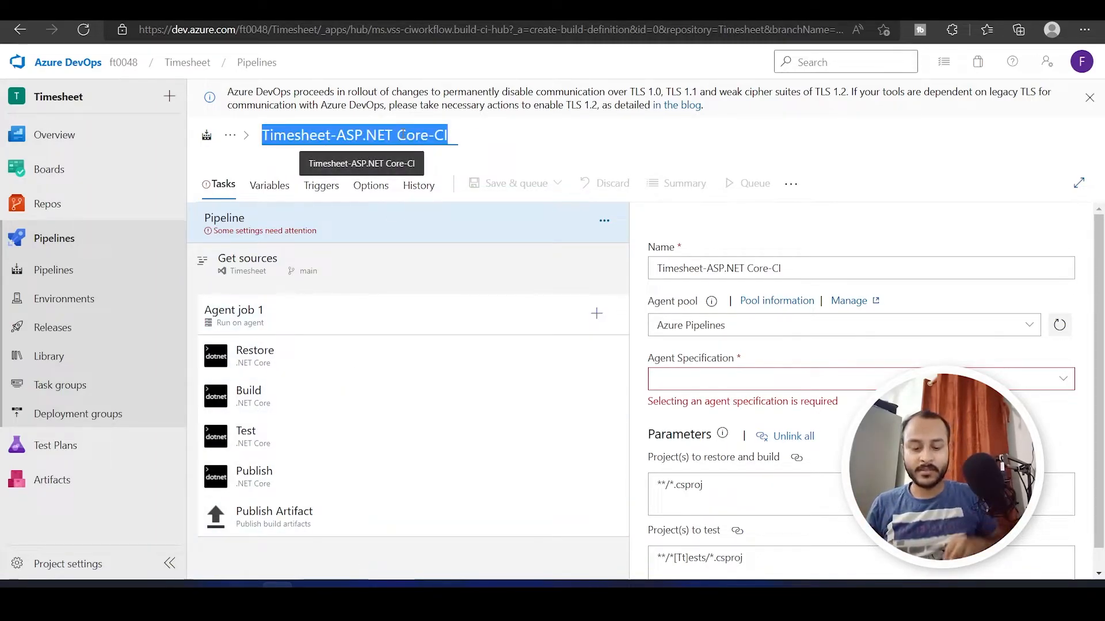
text(.nt build)
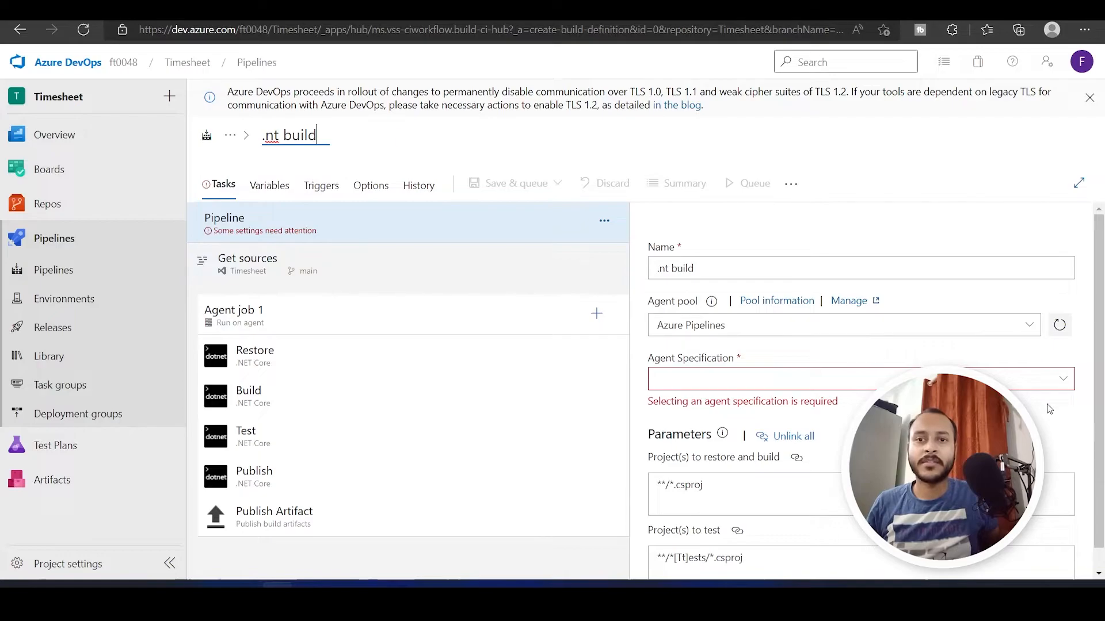
click(248, 396)
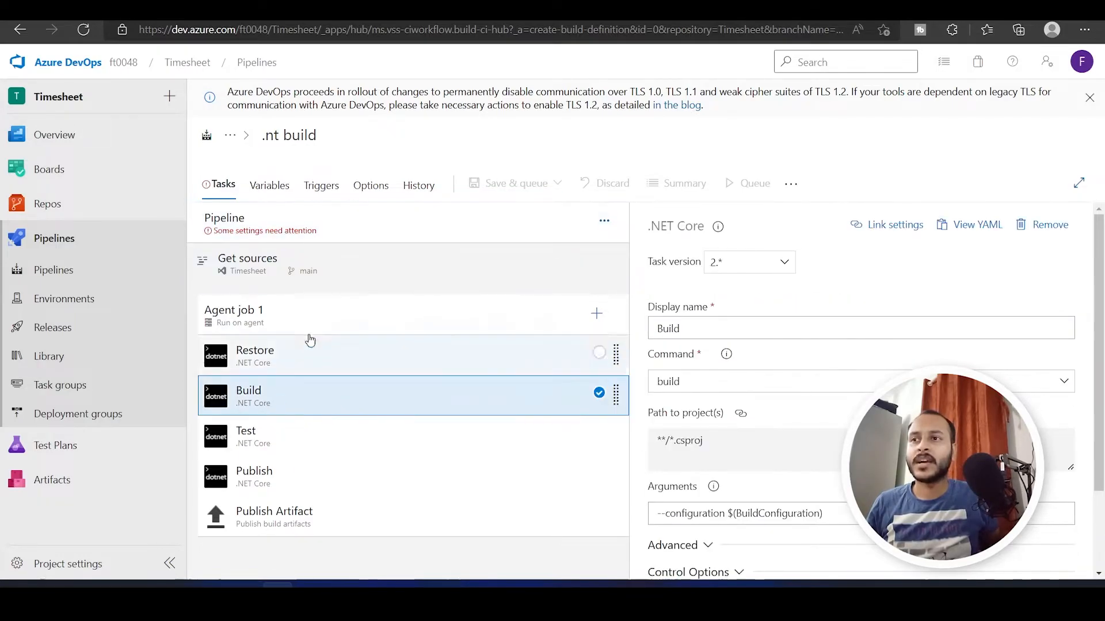
click(287, 135)
text(e)
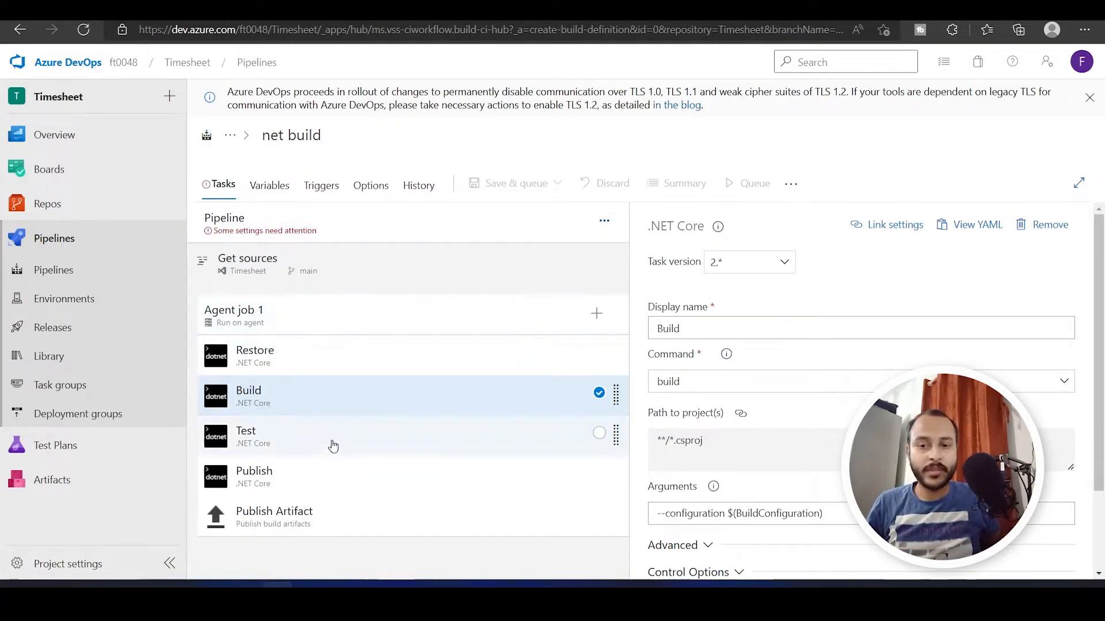
click(255, 355)
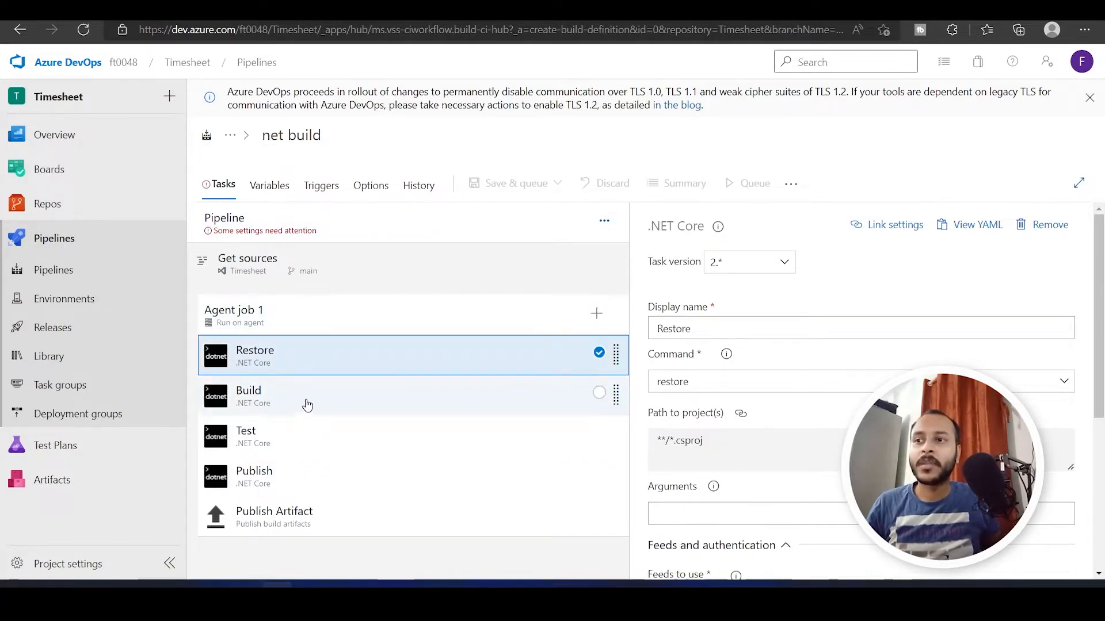
click(276, 476)
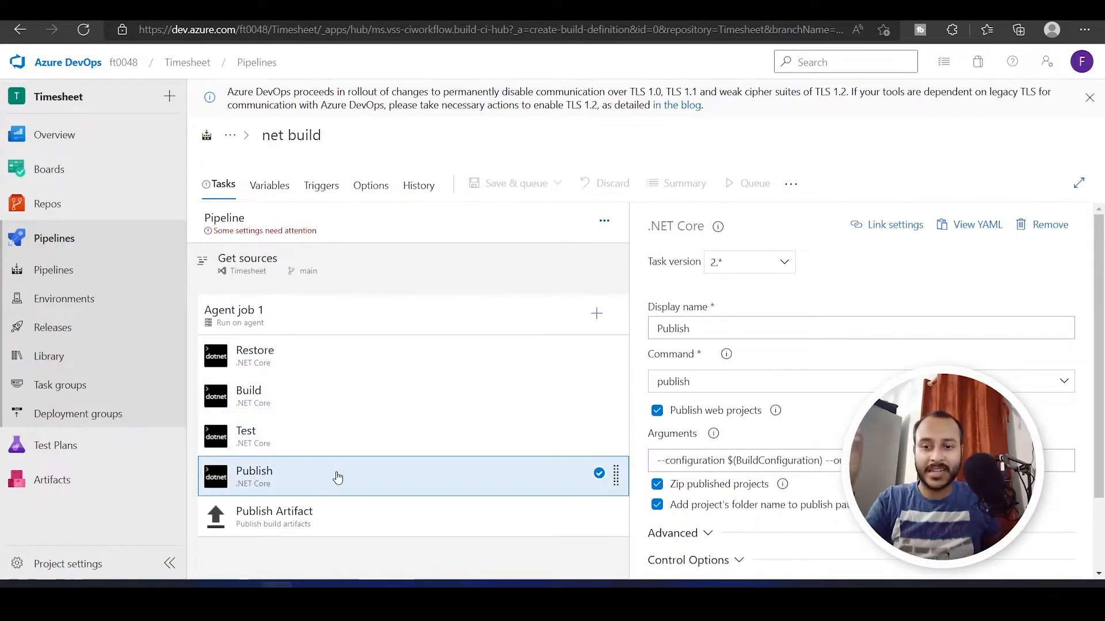
click(255, 355)
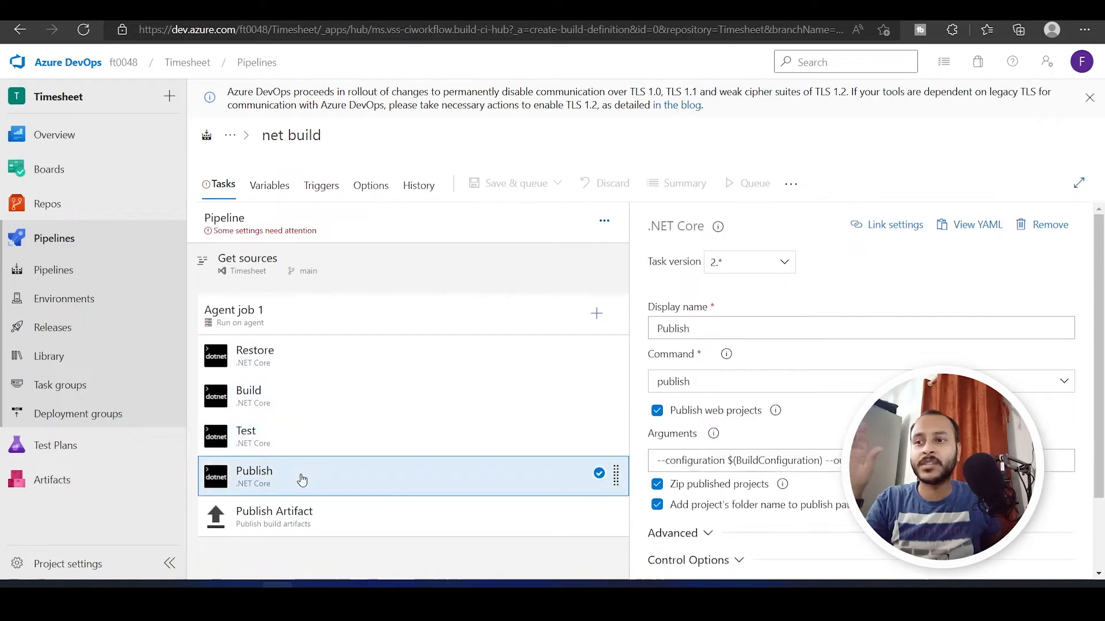
click(273, 516)
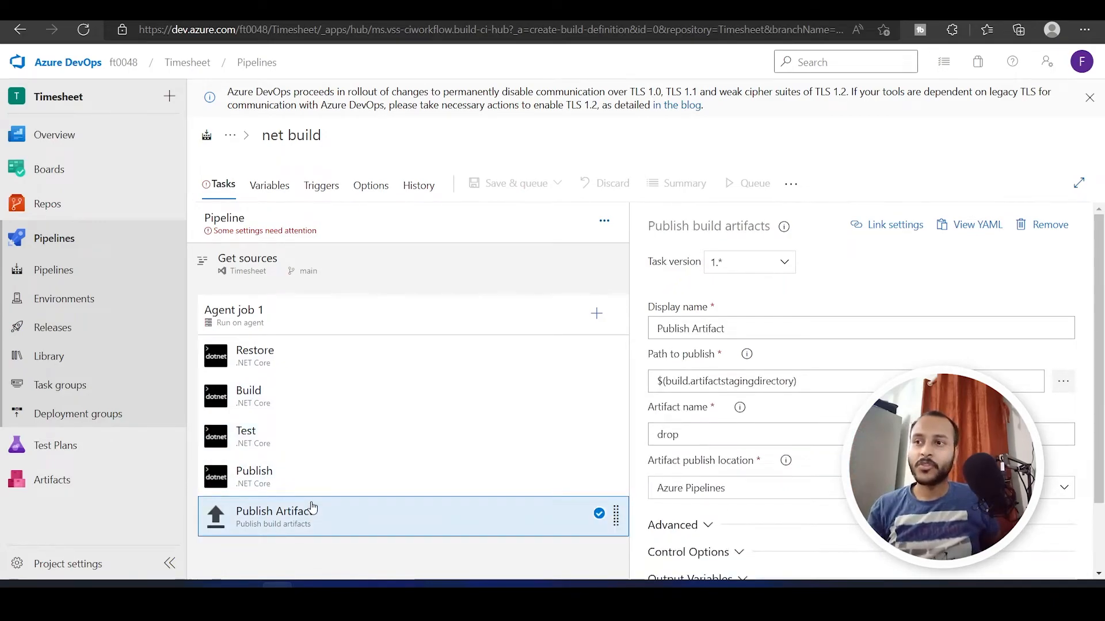
click(278, 355)
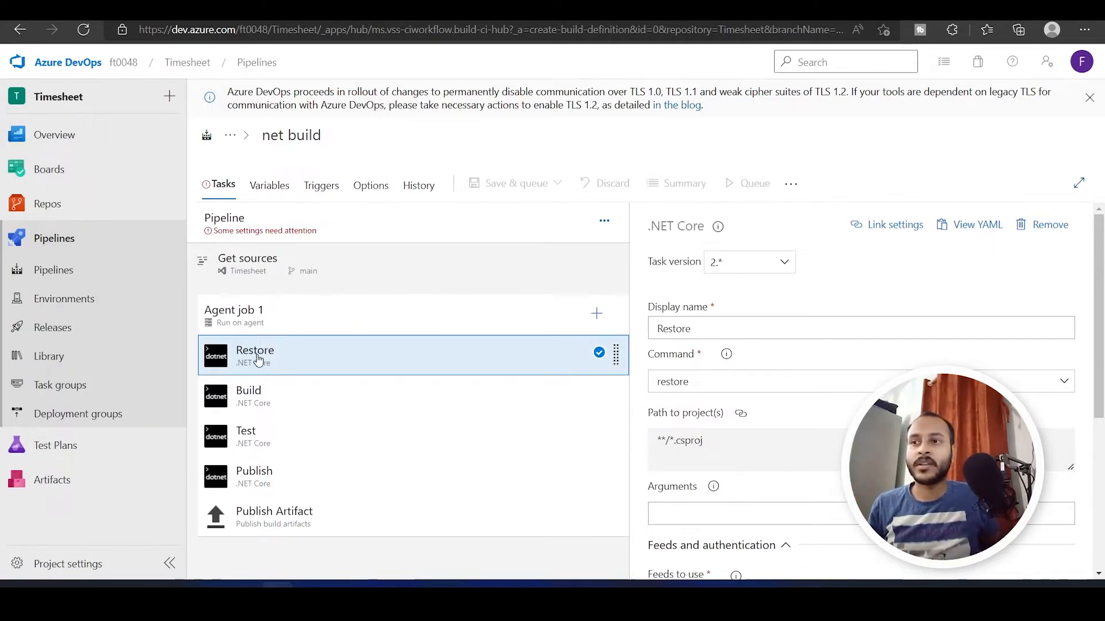
click(249, 396)
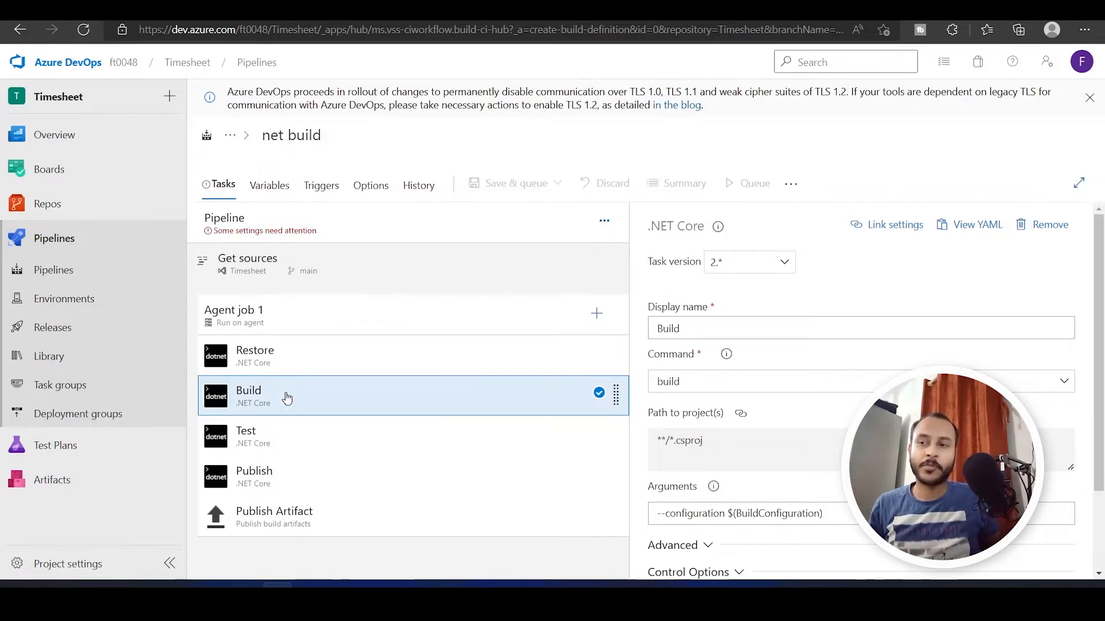
mouse_move(266, 402)
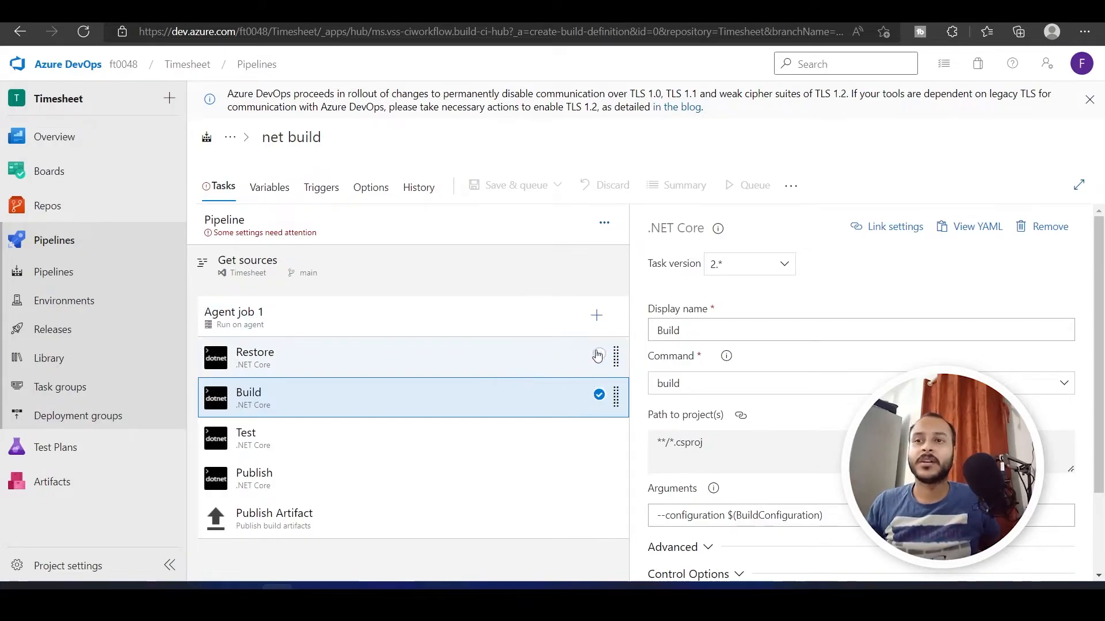
Add a Command line task, found by searching 'cmd', between Build and Test
click(596, 315)
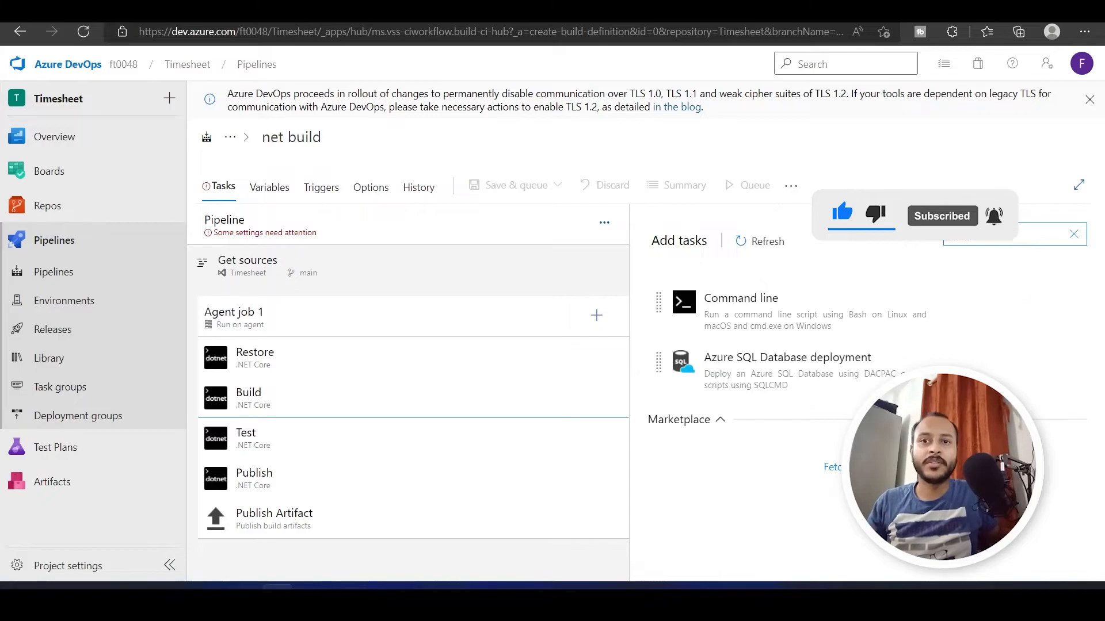
text(cmd)
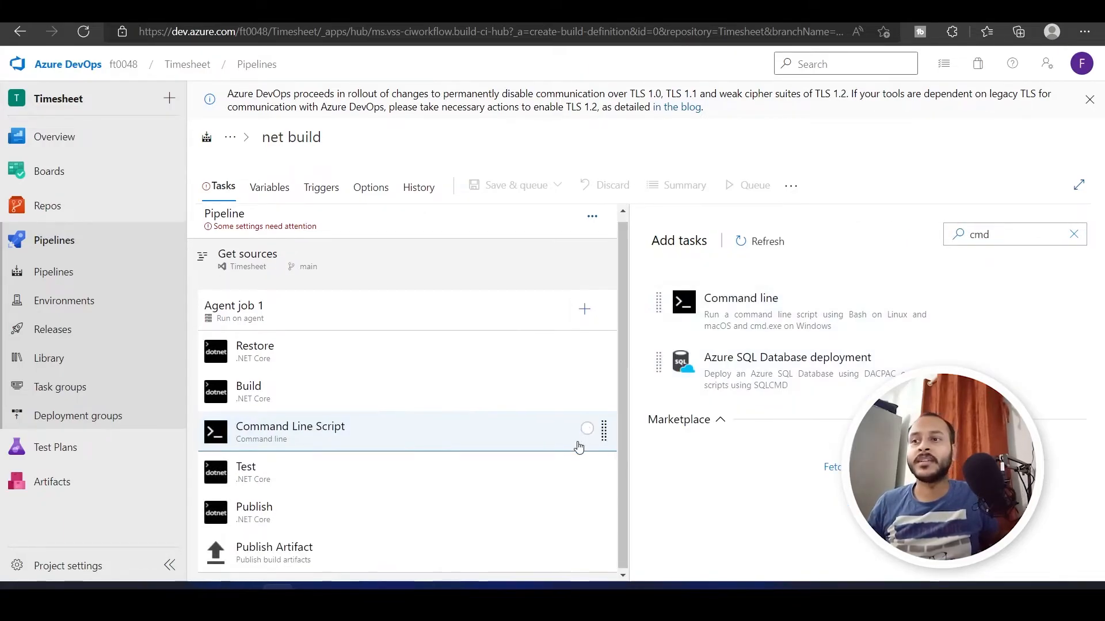
click(290, 431)
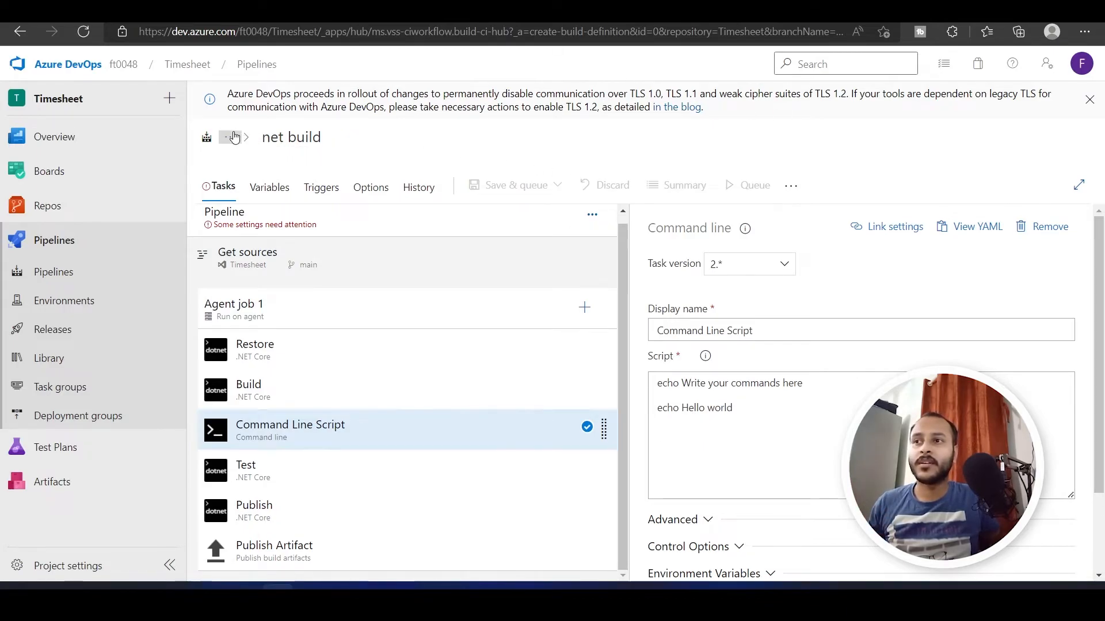
Discard the unsaved net build pipeline and return to the Pipelines list
click(22, 31)
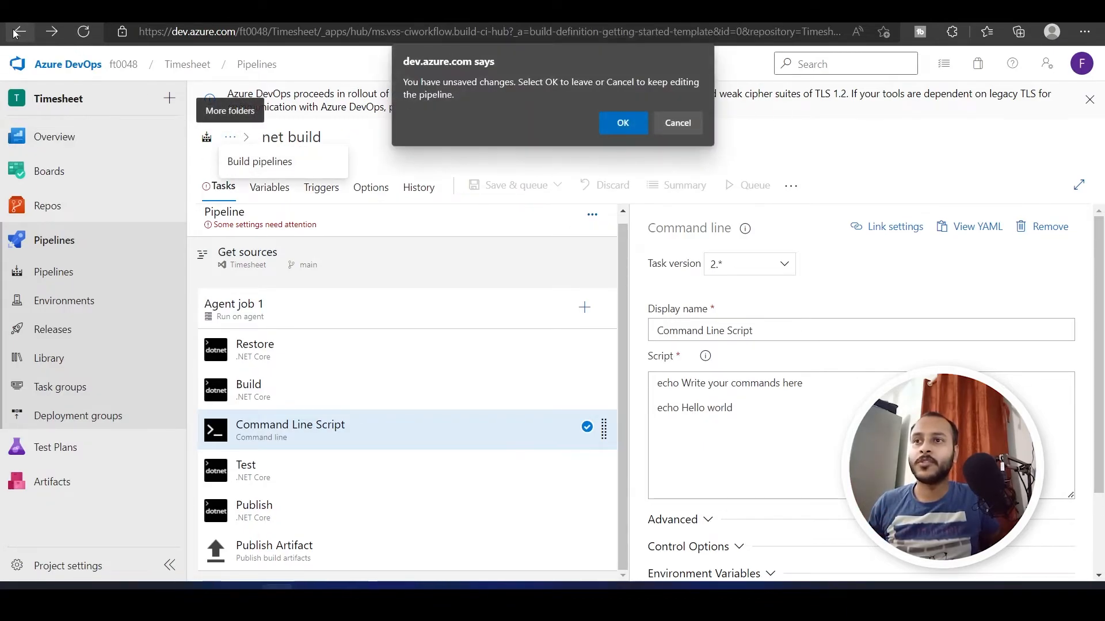
click(622, 123)
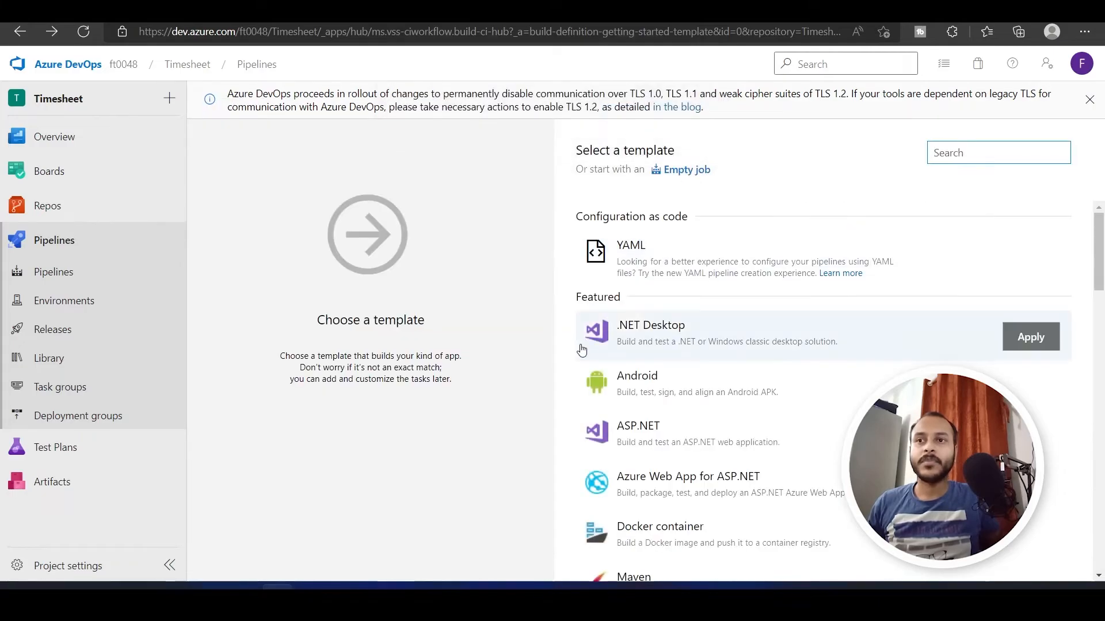
click(54, 271)
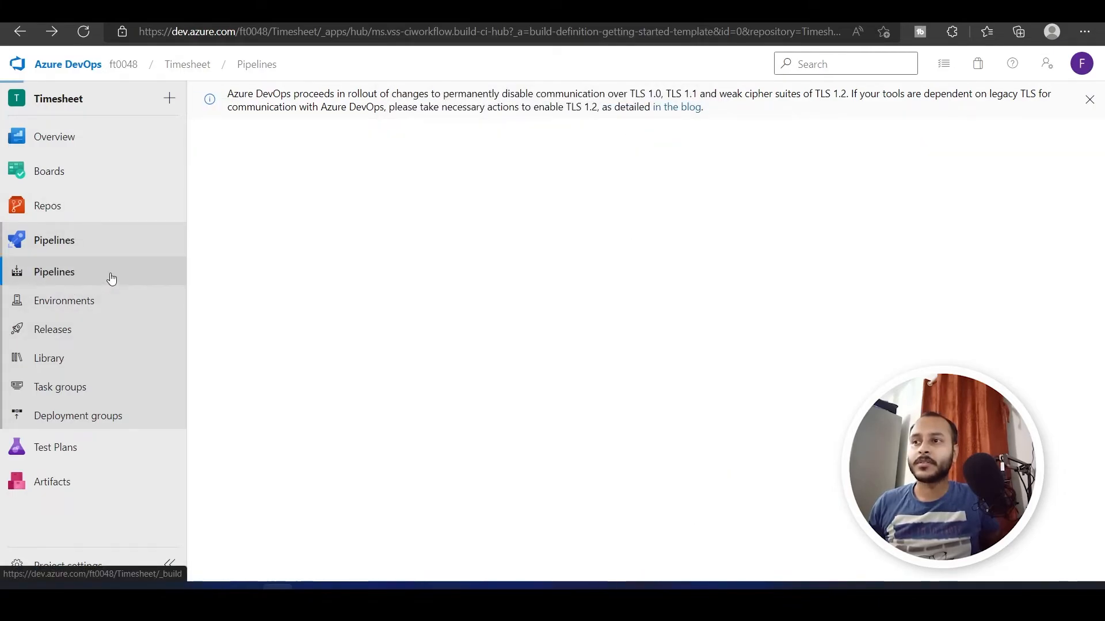
click(54, 272)
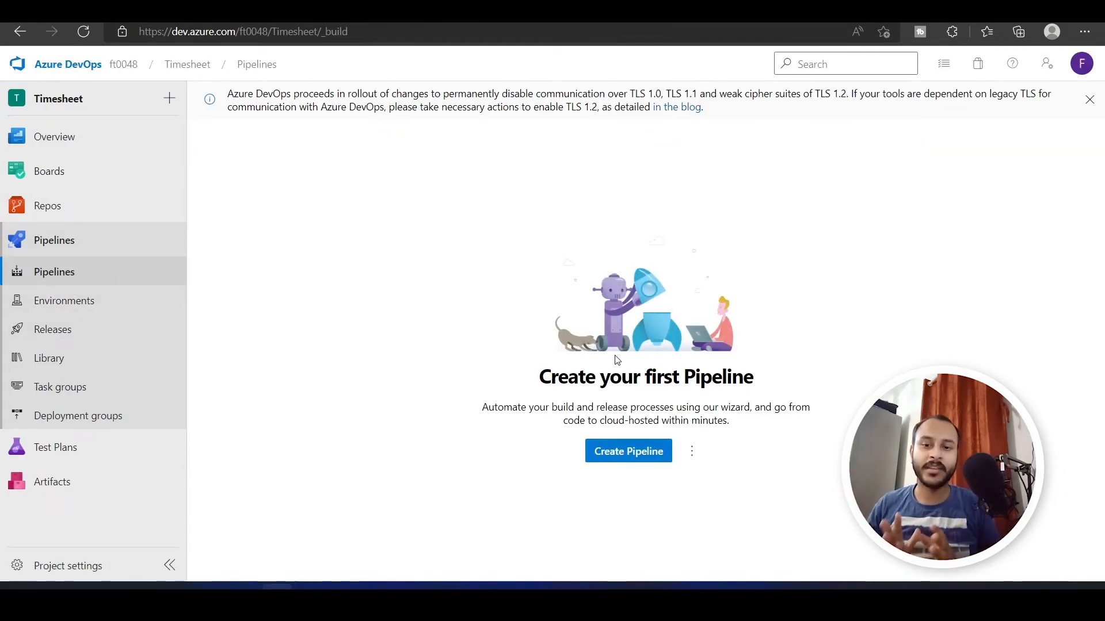